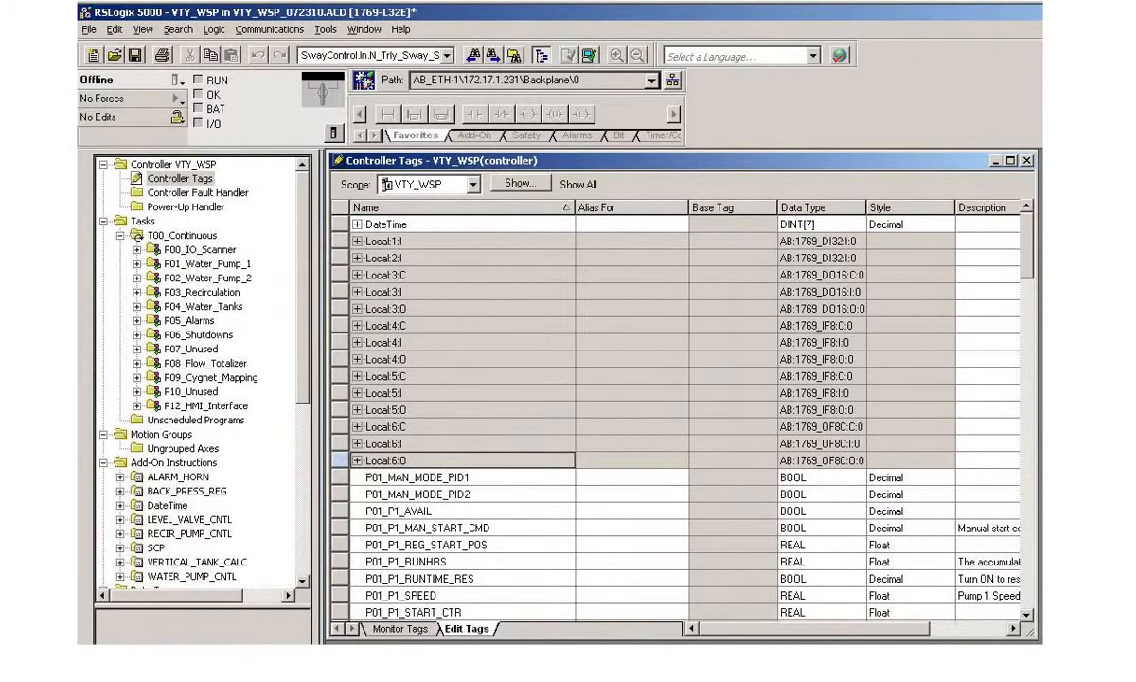
# Open the RSLogix 5000 project's File menu after reviewing controller tags like P01_P1_SPEED
pyautogui.click(88, 30)
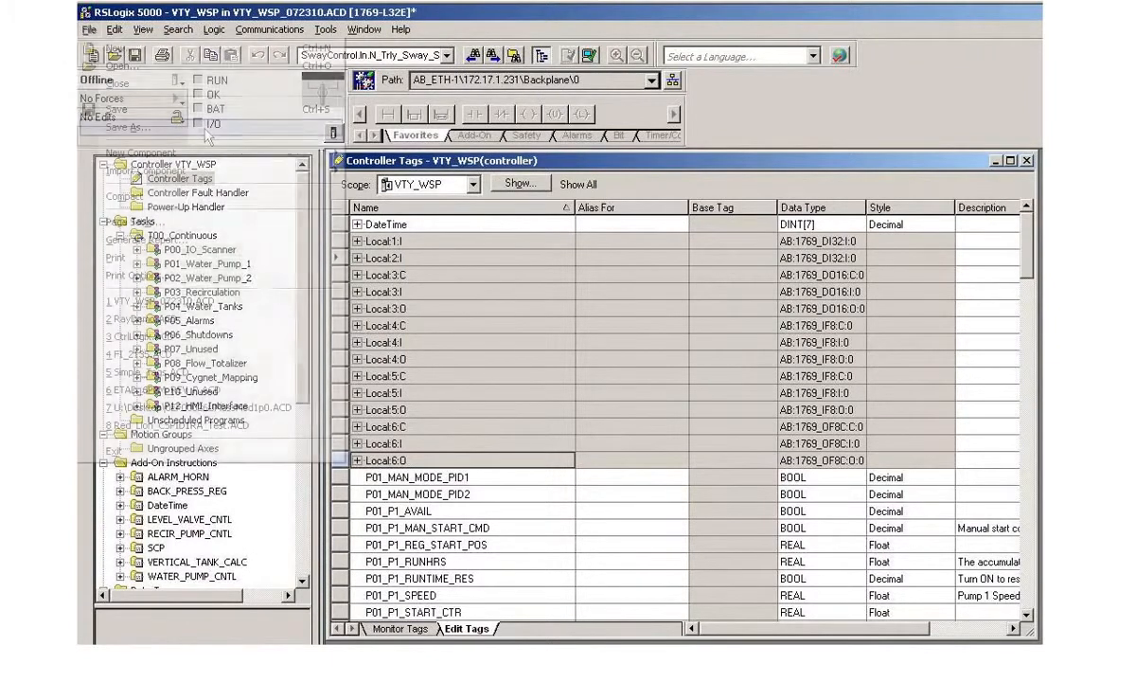
pyautogui.click(88, 30)
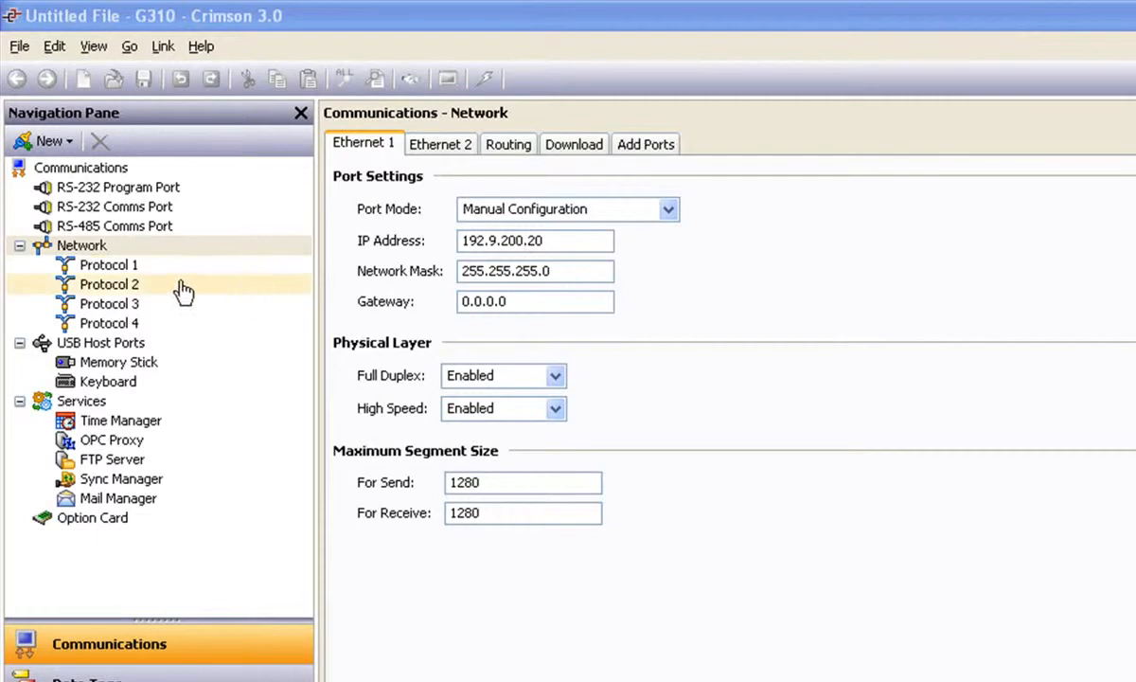
# Give Protocol 1 the Allen-Bradley Native Tags via L5K file driver and rename PLC1 to AB
pyautogui.click(109, 264)
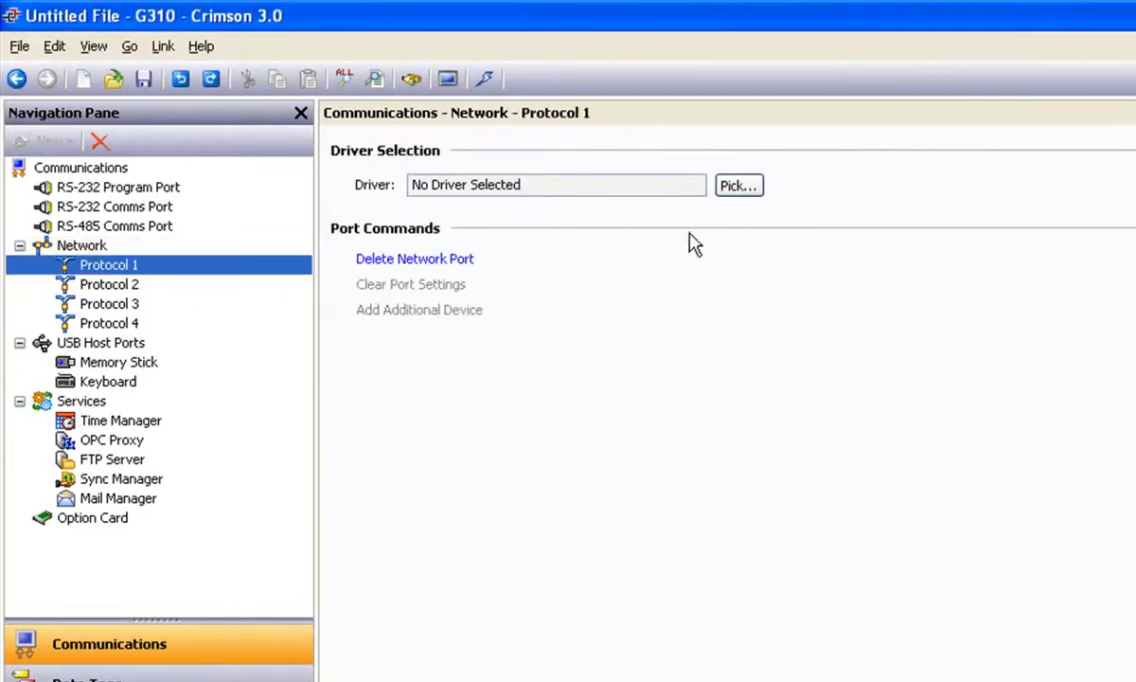
pyautogui.click(738, 185)
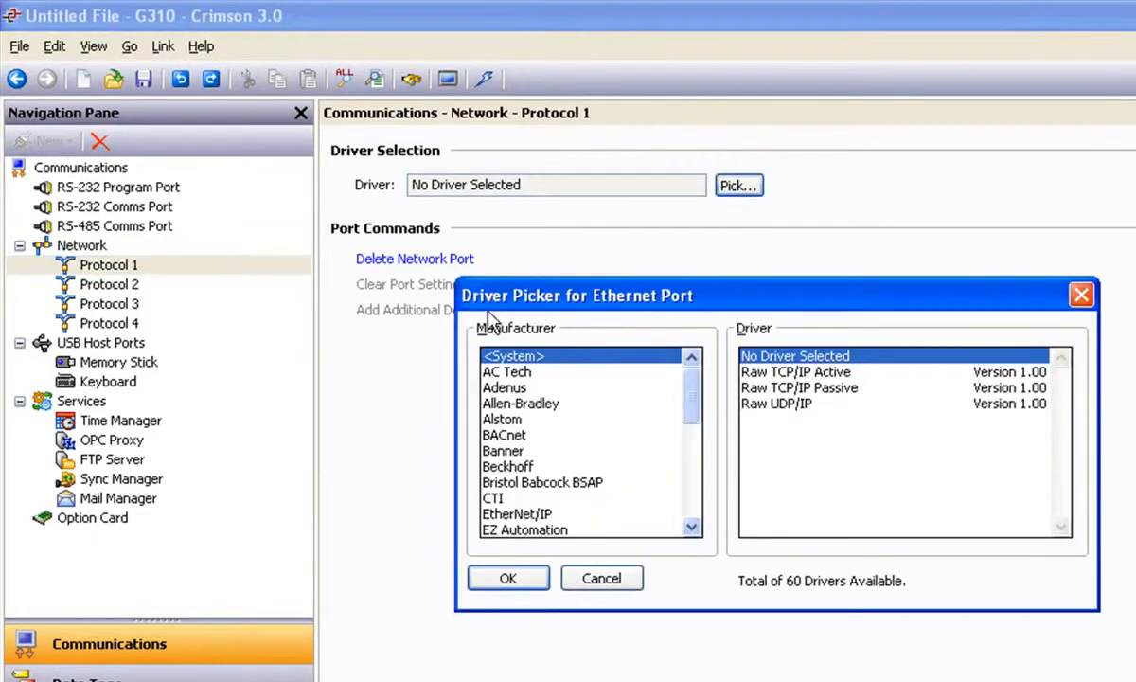
pyautogui.click(520, 403)
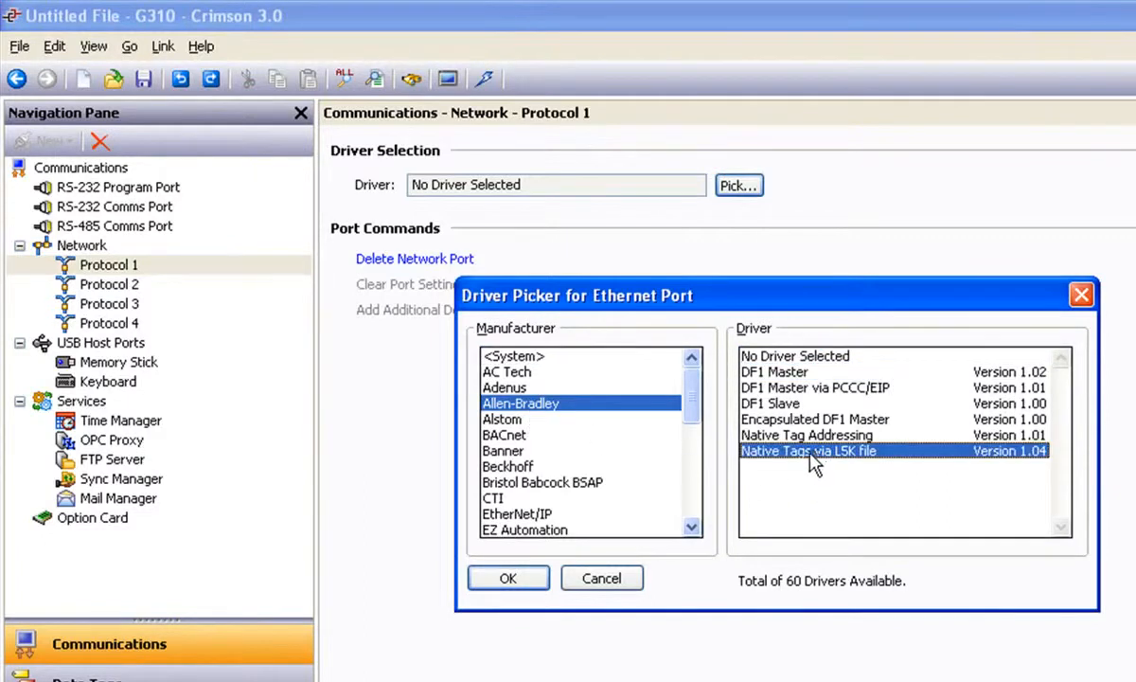
pyautogui.click(507, 578)
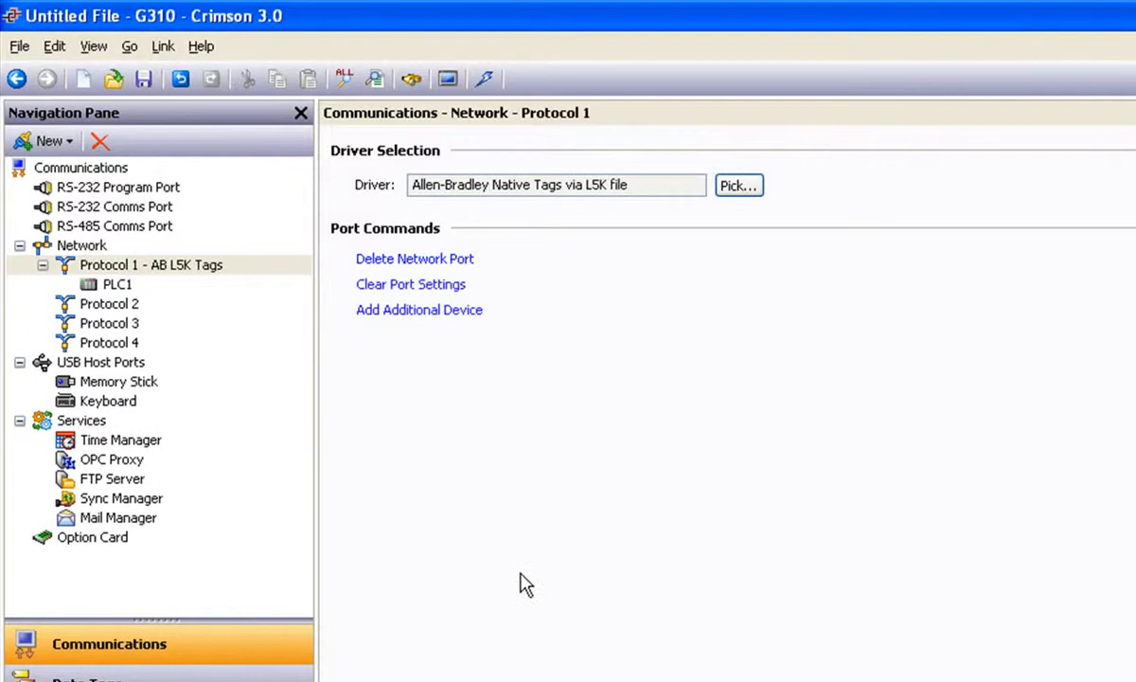
pyautogui.click(118, 284)
pyautogui.write('A')
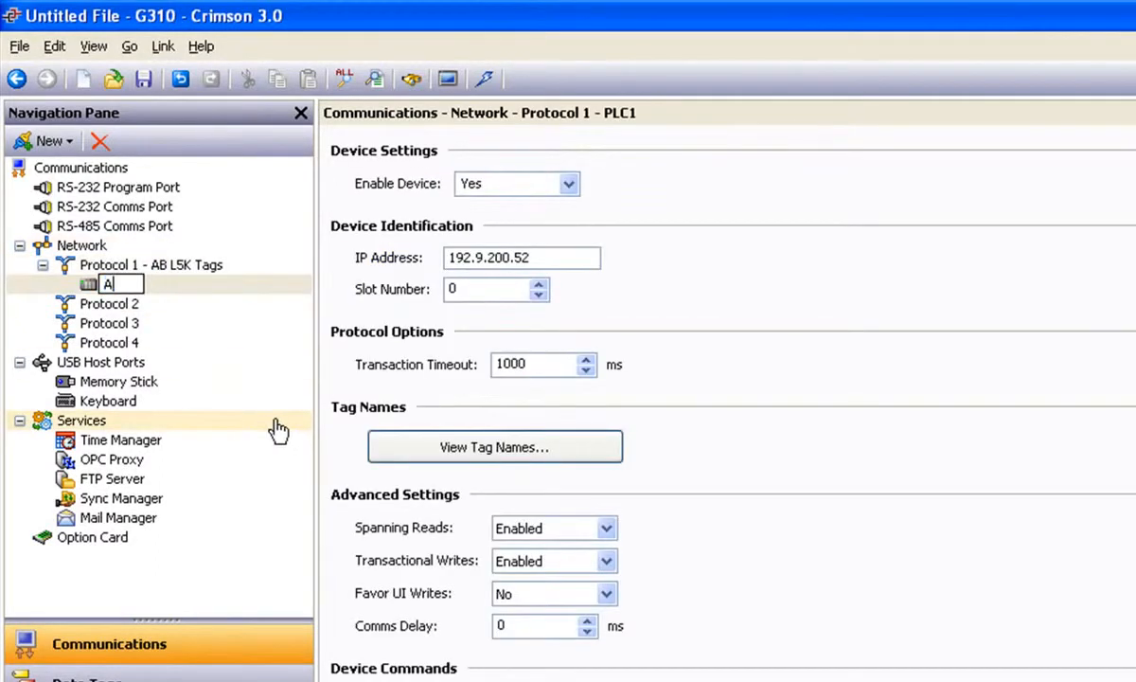
pyautogui.write('B')
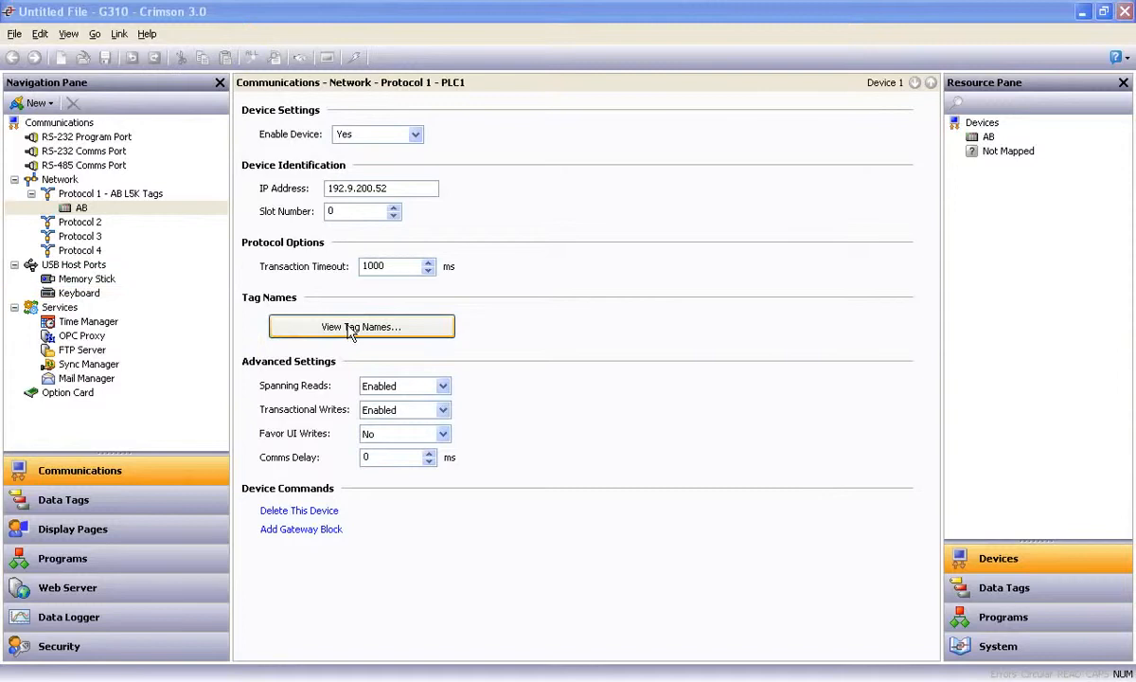
# Import the VTY_WSP controller tags from the L5K file into AB, then go to Data Tags
pyautogui.click(361, 326)
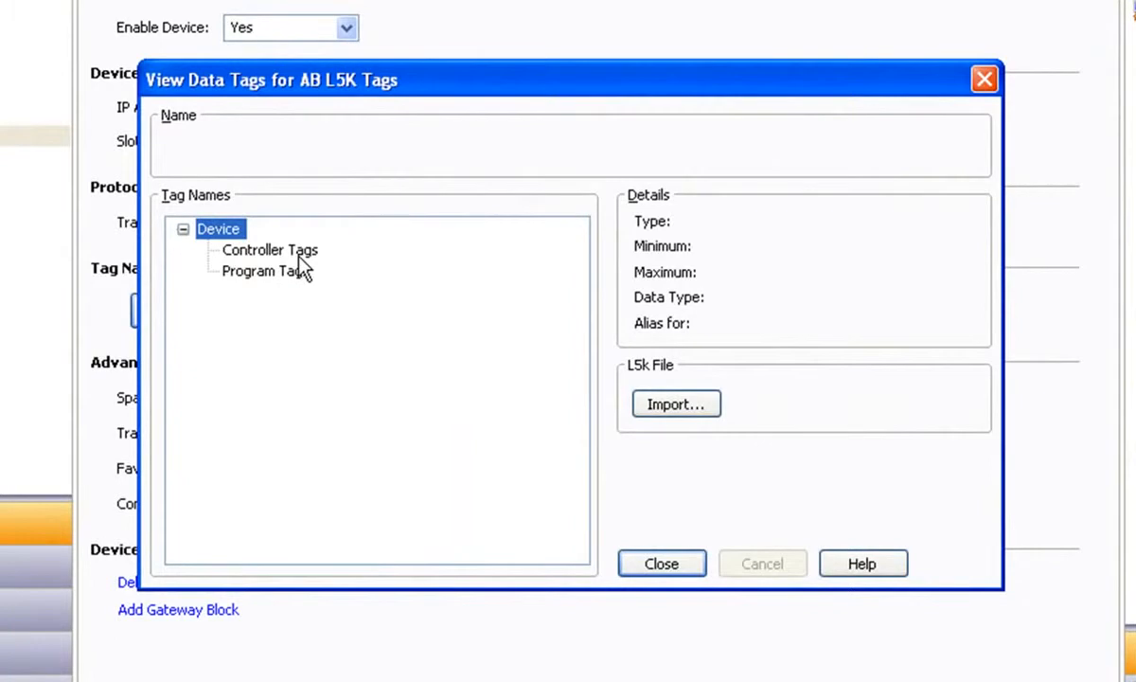
pyautogui.moveTo(268, 291)
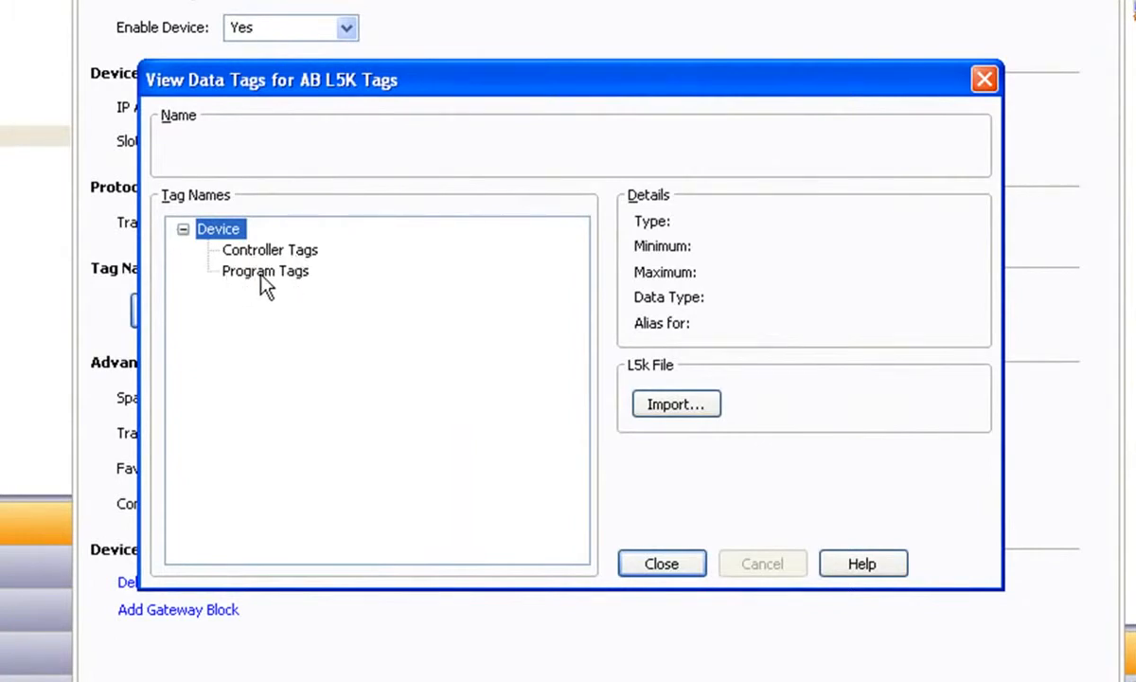
pyautogui.moveTo(530, 451)
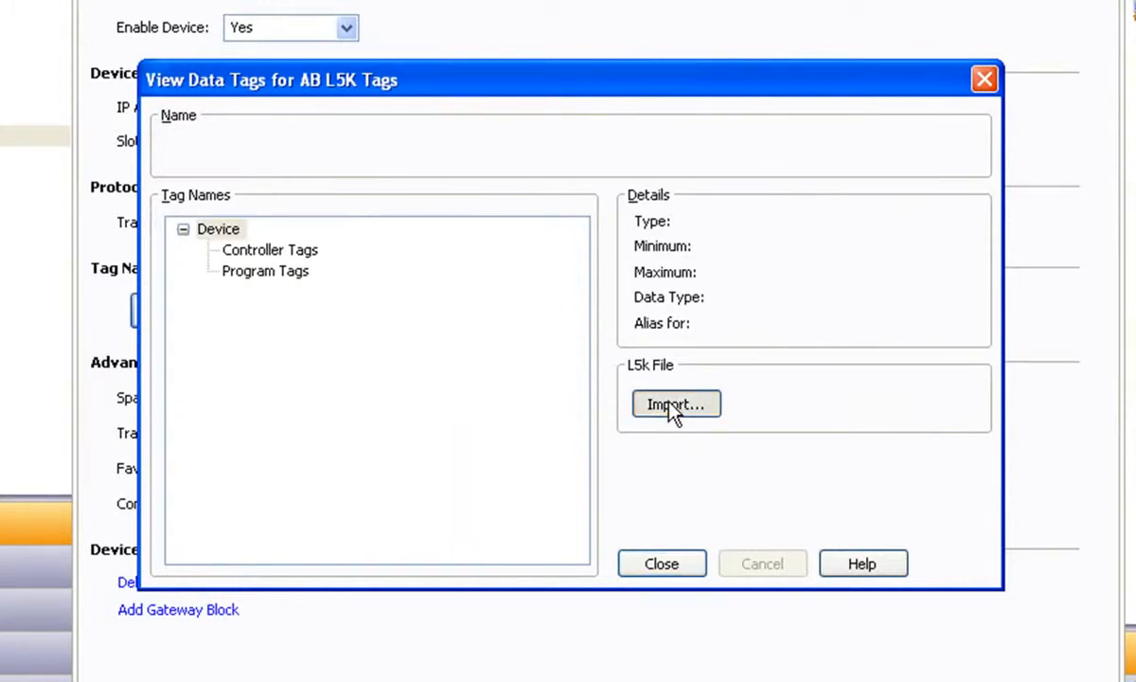
pyautogui.click(675, 404)
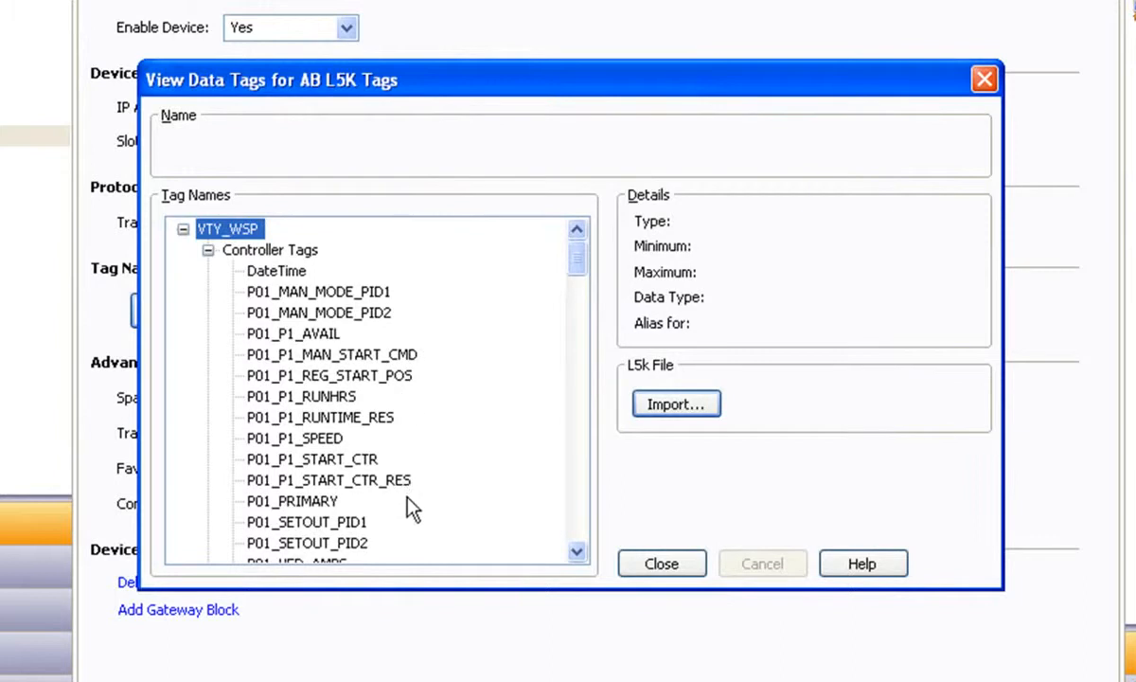
pyautogui.scroll(-3)
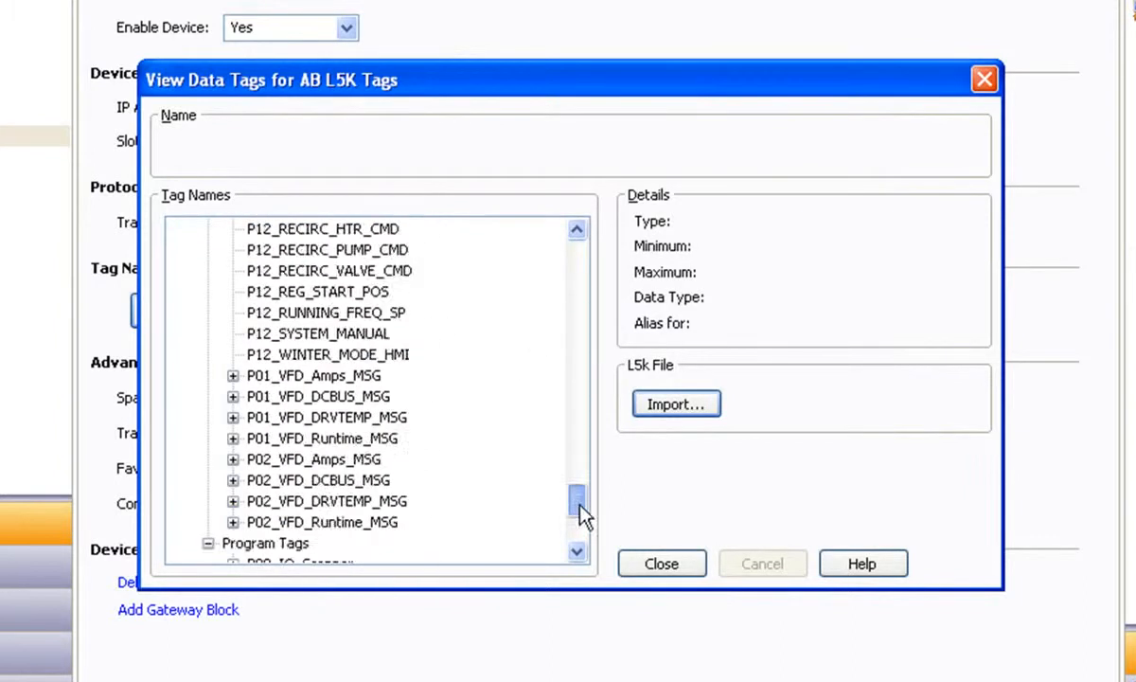
pyautogui.scroll(-3)
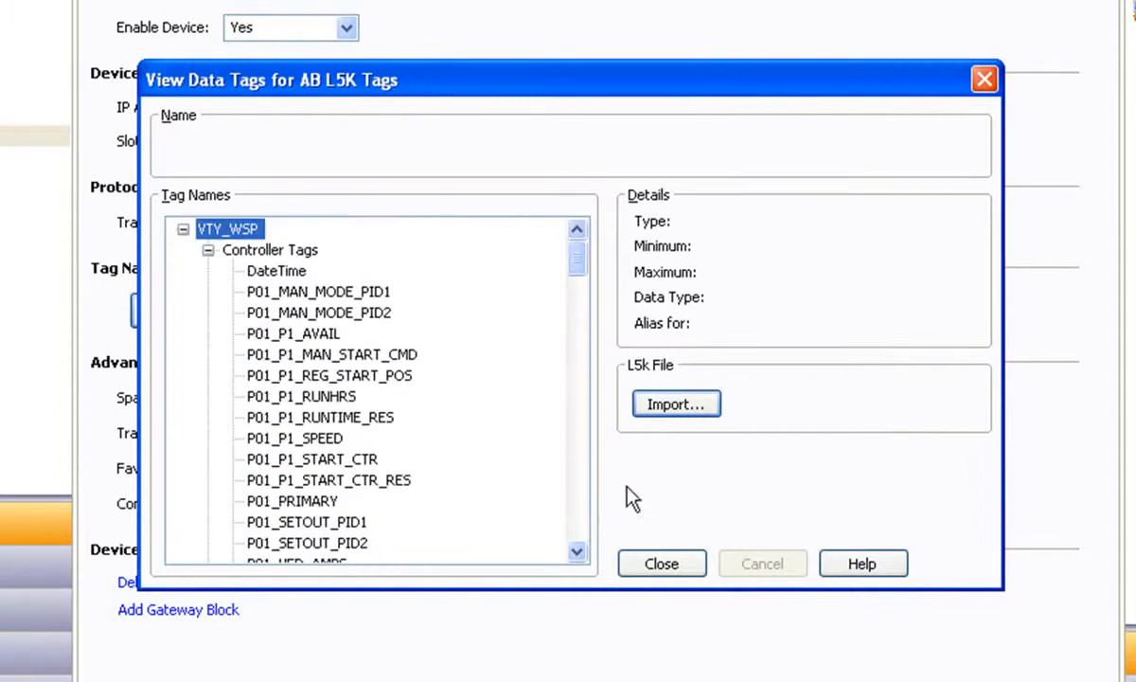
pyautogui.click(661, 563)
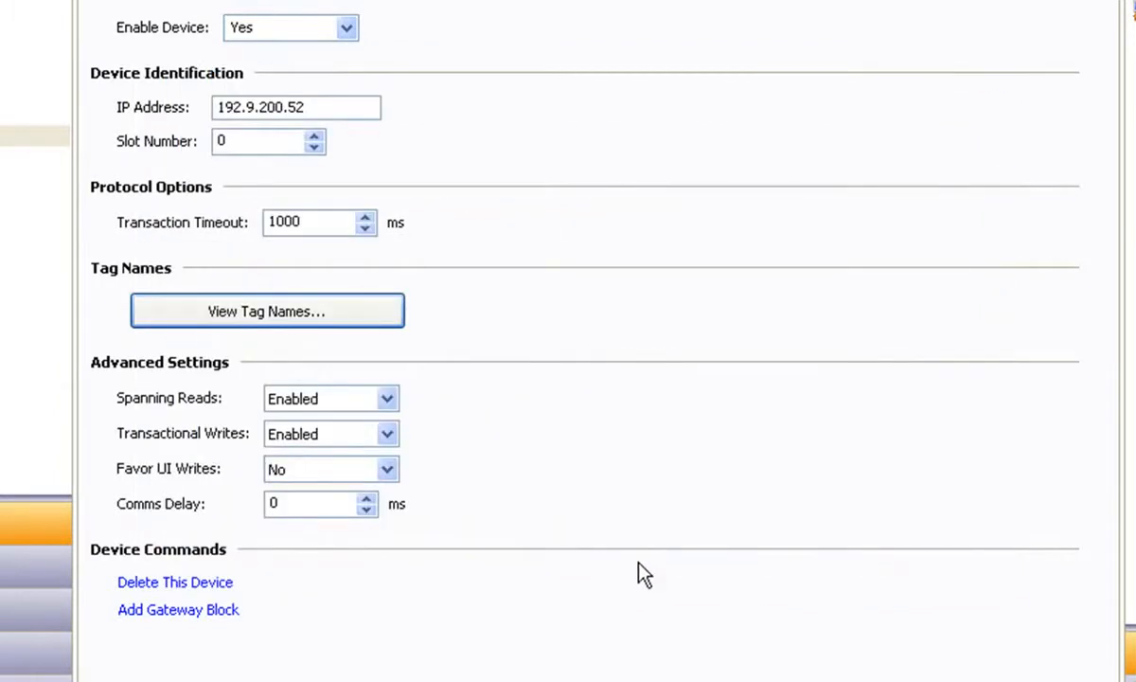
pyautogui.click(267, 311)
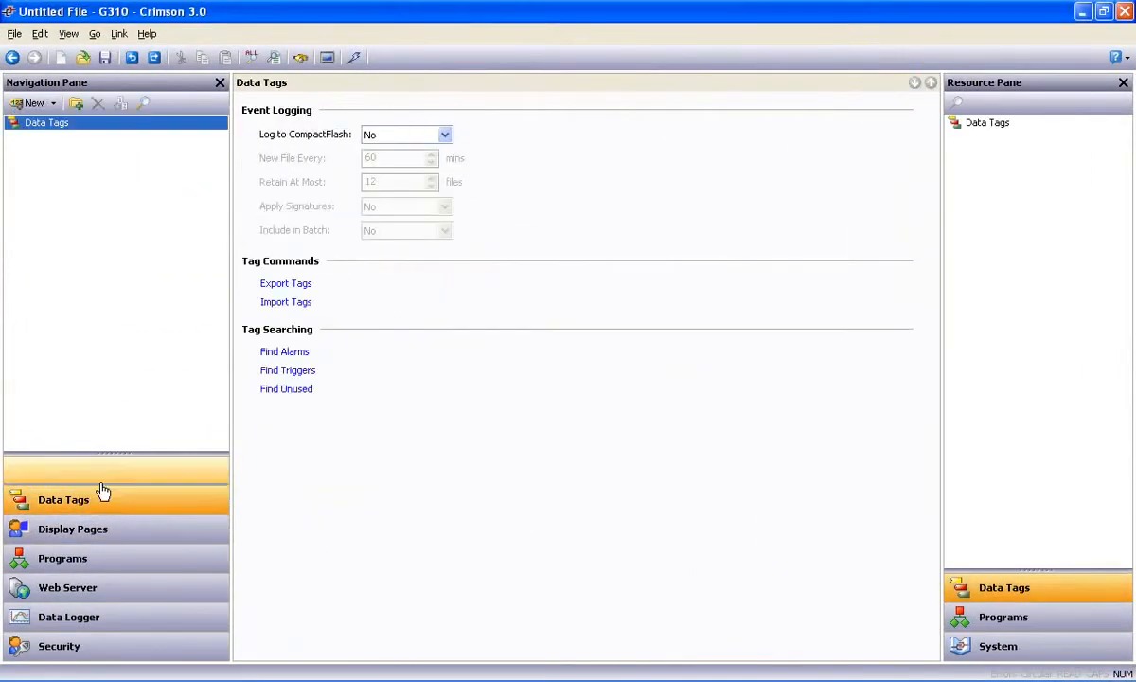
# Rename Tag1 to P1_Speed and source it from AB address P01_P1_SPEED
pyautogui.click(31, 102)
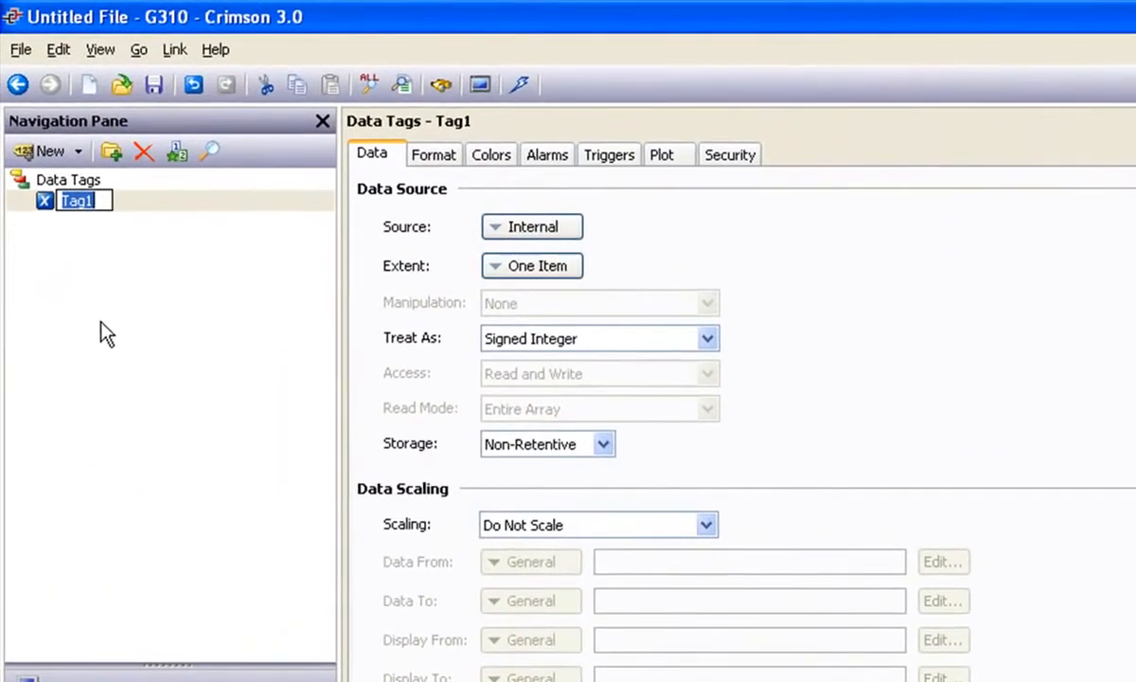
pyautogui.write('P1_Speed')
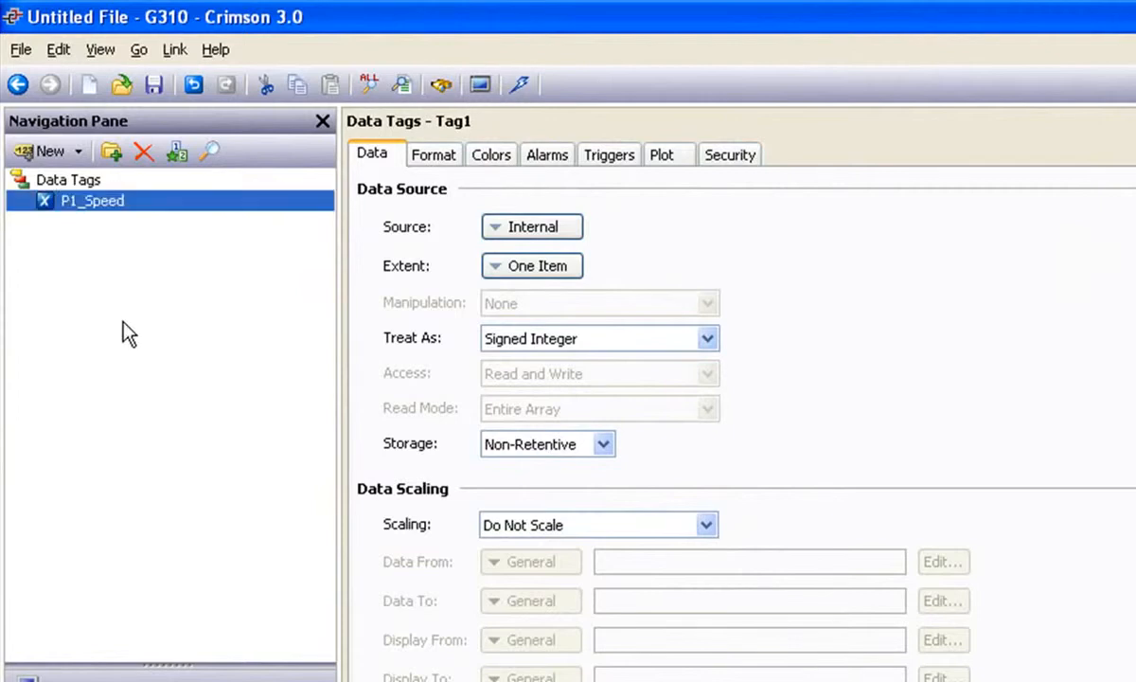
pyautogui.click(532, 226)
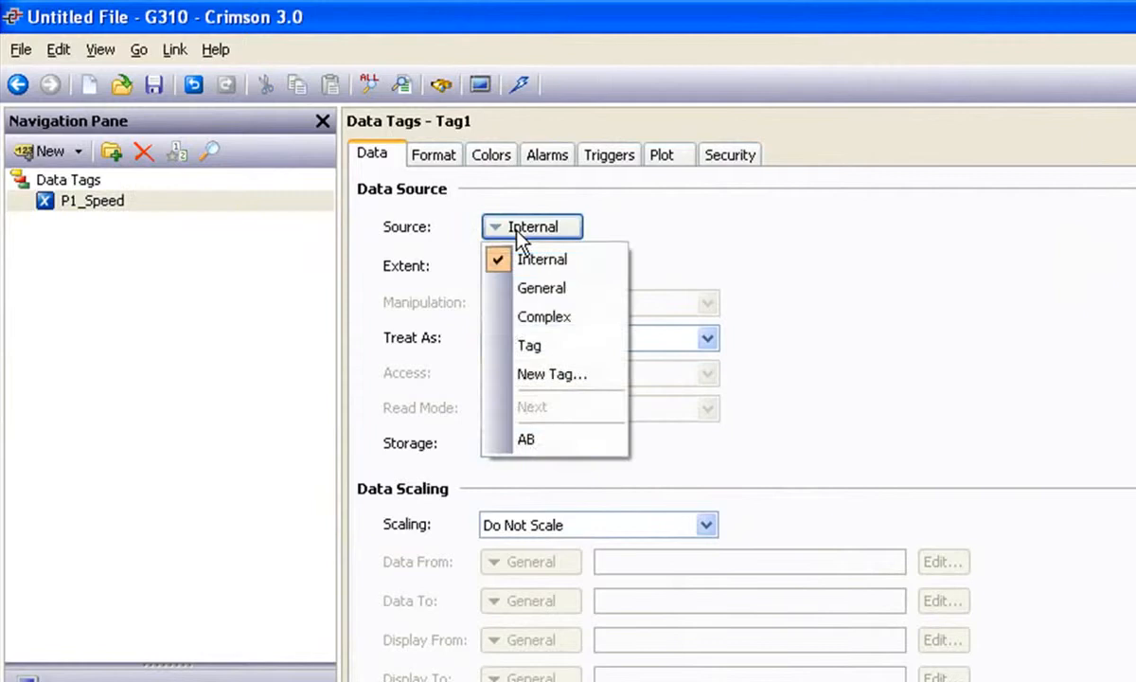
pyautogui.click(526, 438)
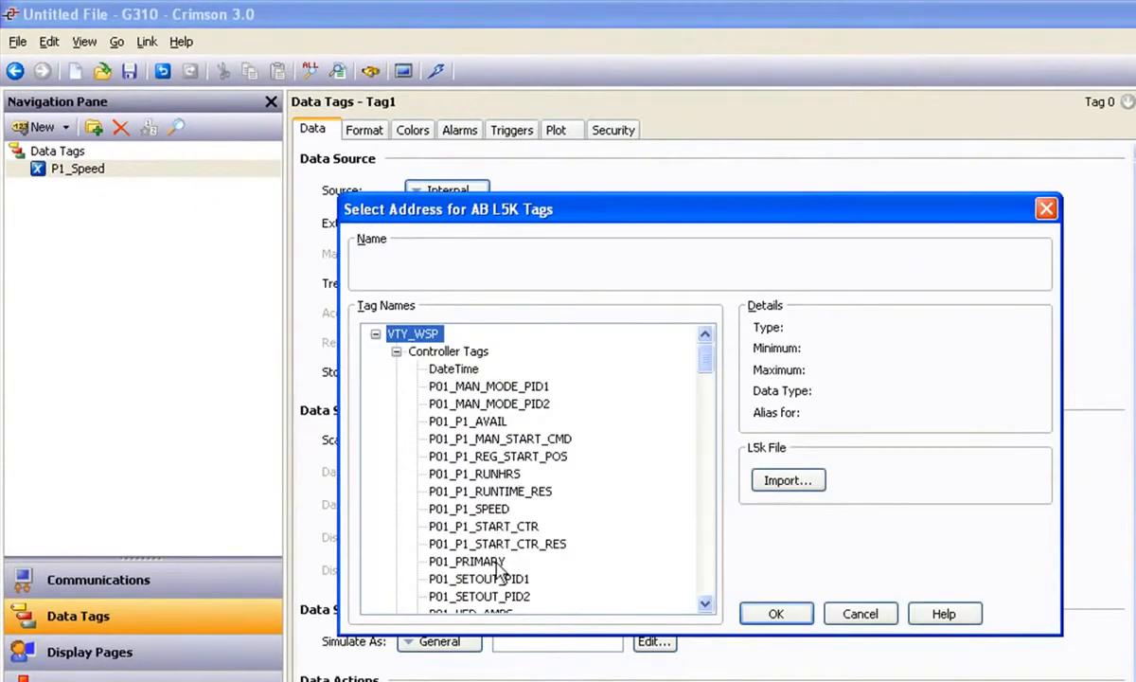
pyautogui.moveTo(493, 379)
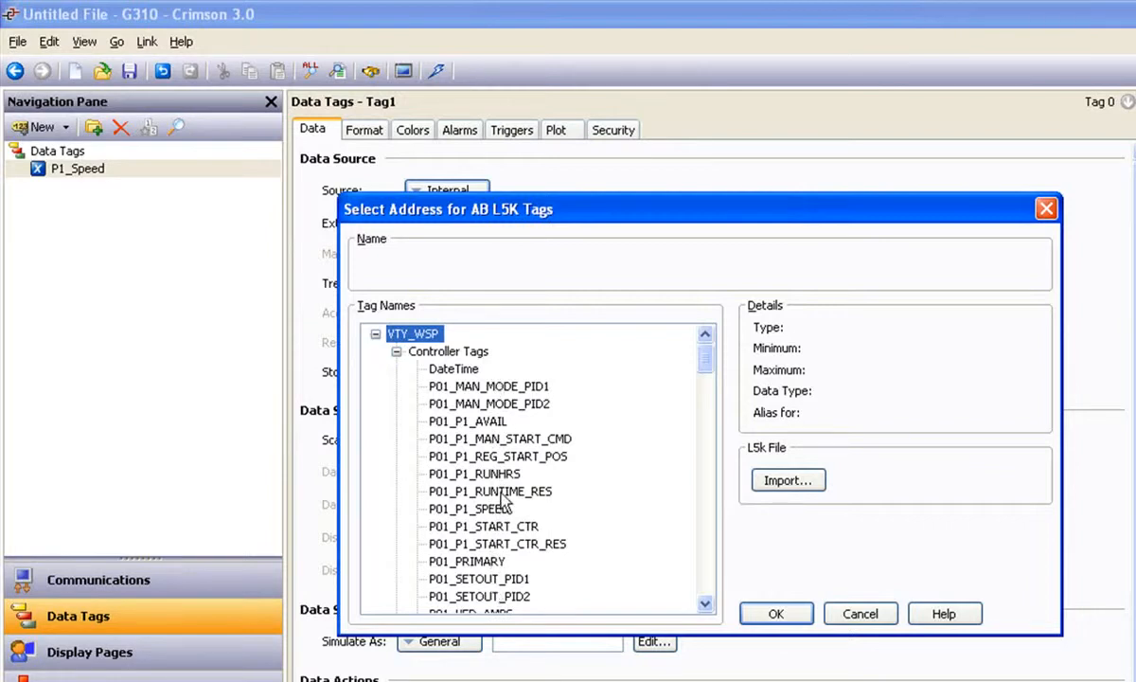
pyautogui.moveTo(499, 509)
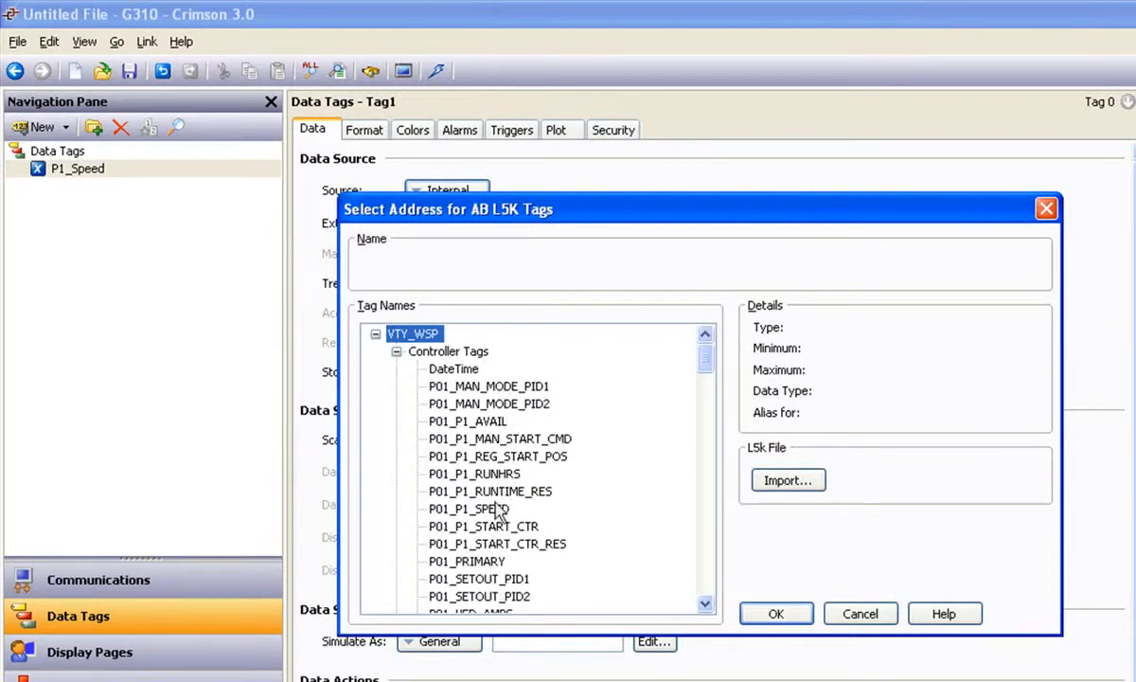
pyautogui.click(468, 509)
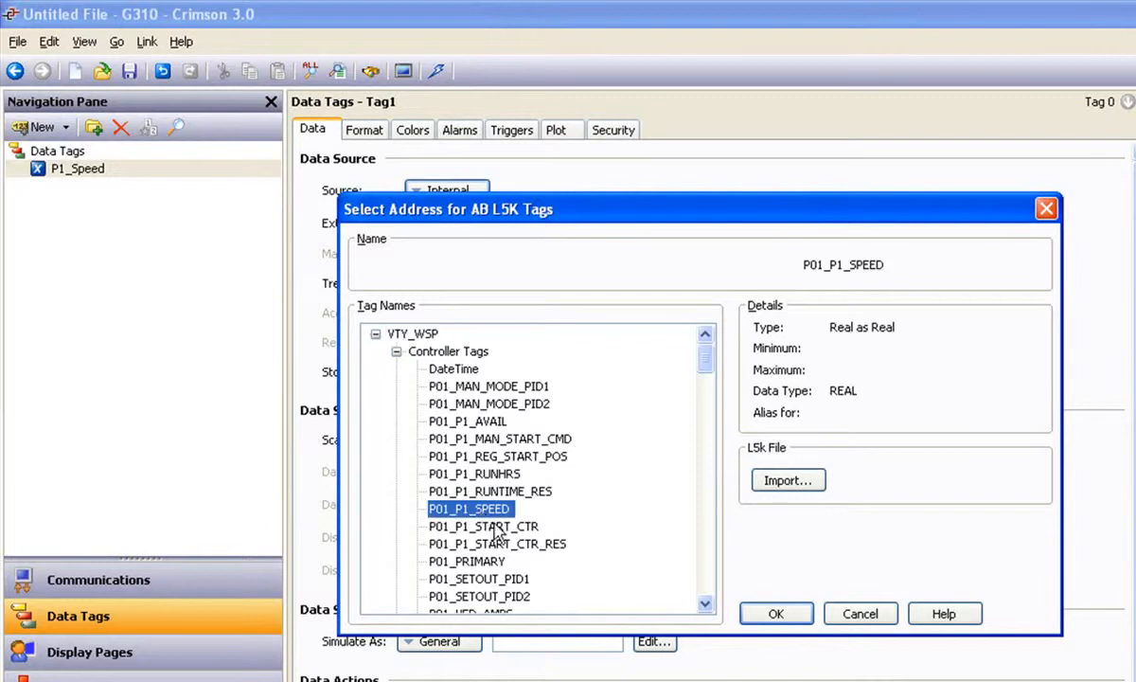
pyautogui.click(775, 613)
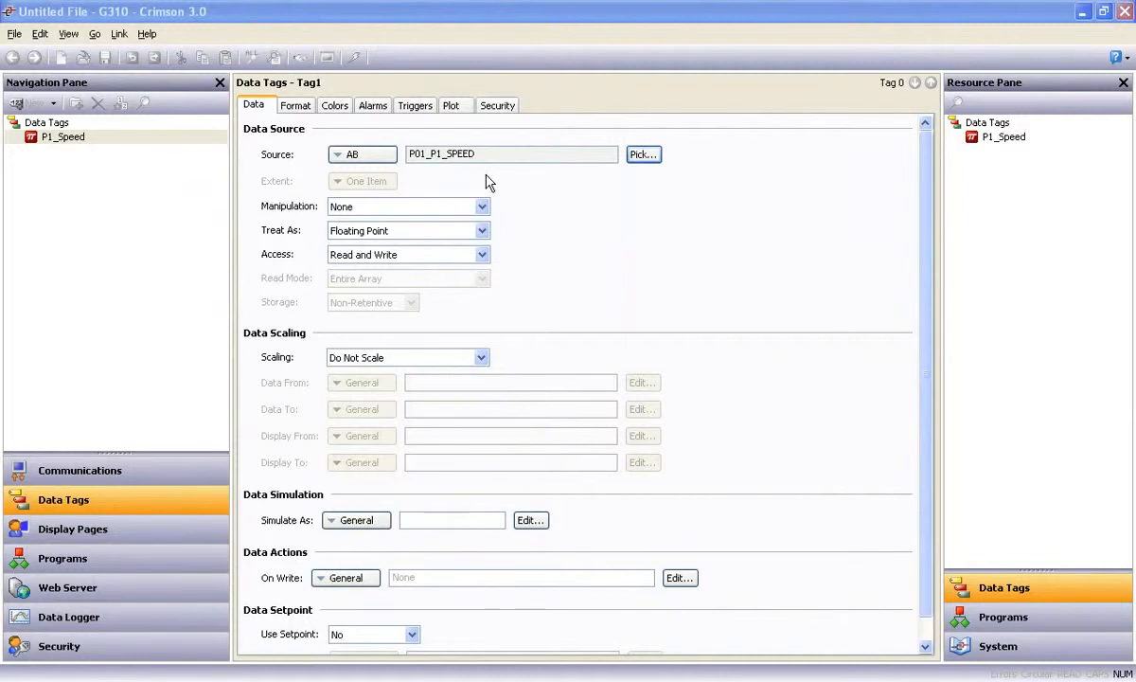
pyautogui.click(643, 153)
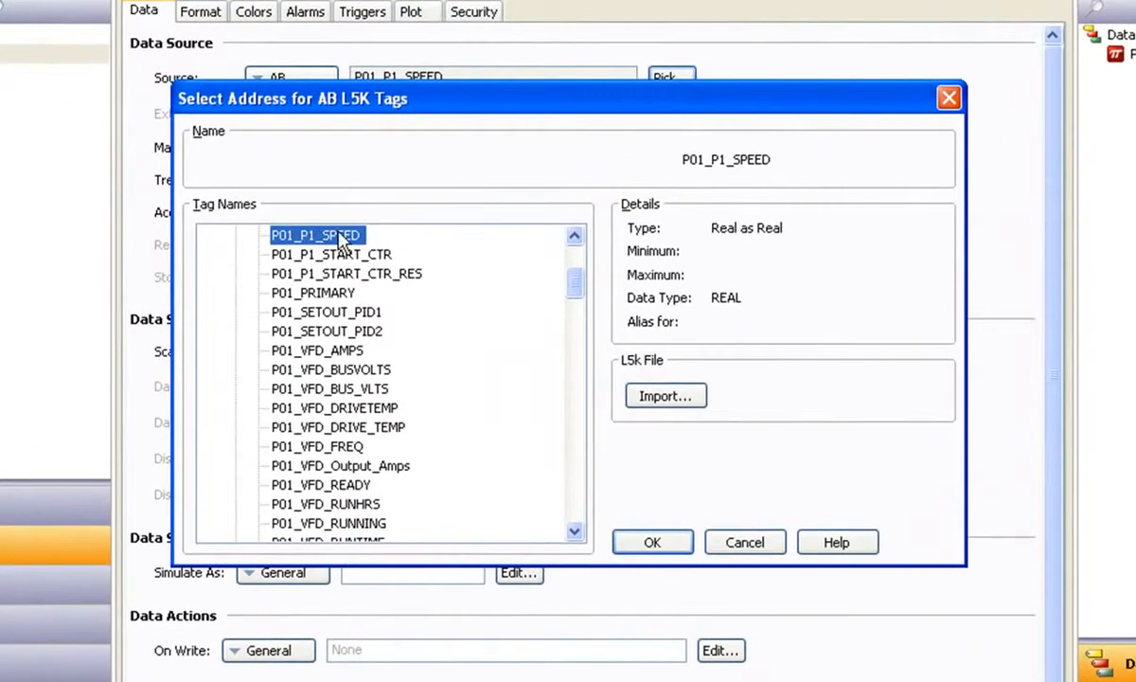
pyautogui.moveTo(726, 301)
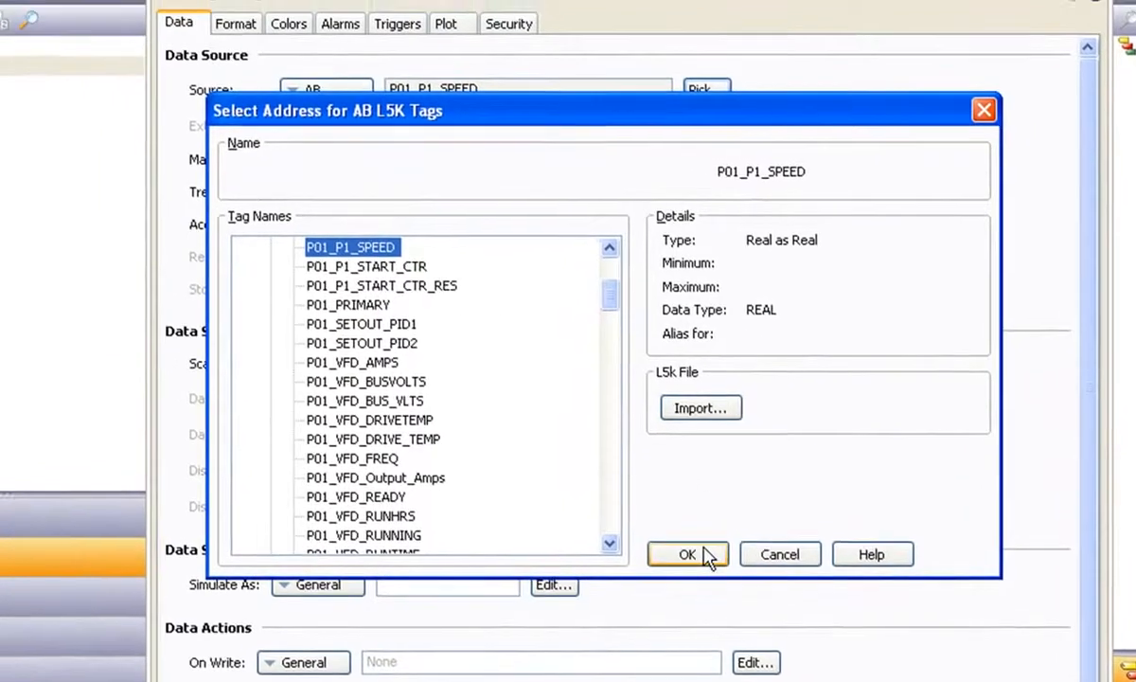
pyautogui.click(687, 554)
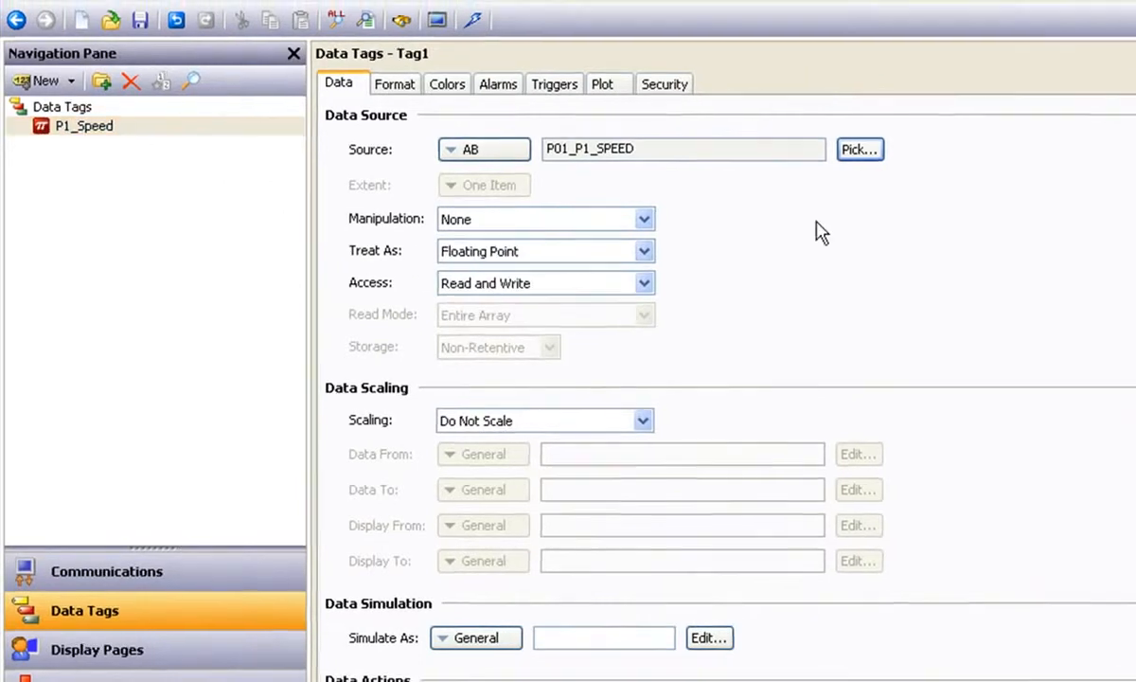
pyautogui.click(857, 148)
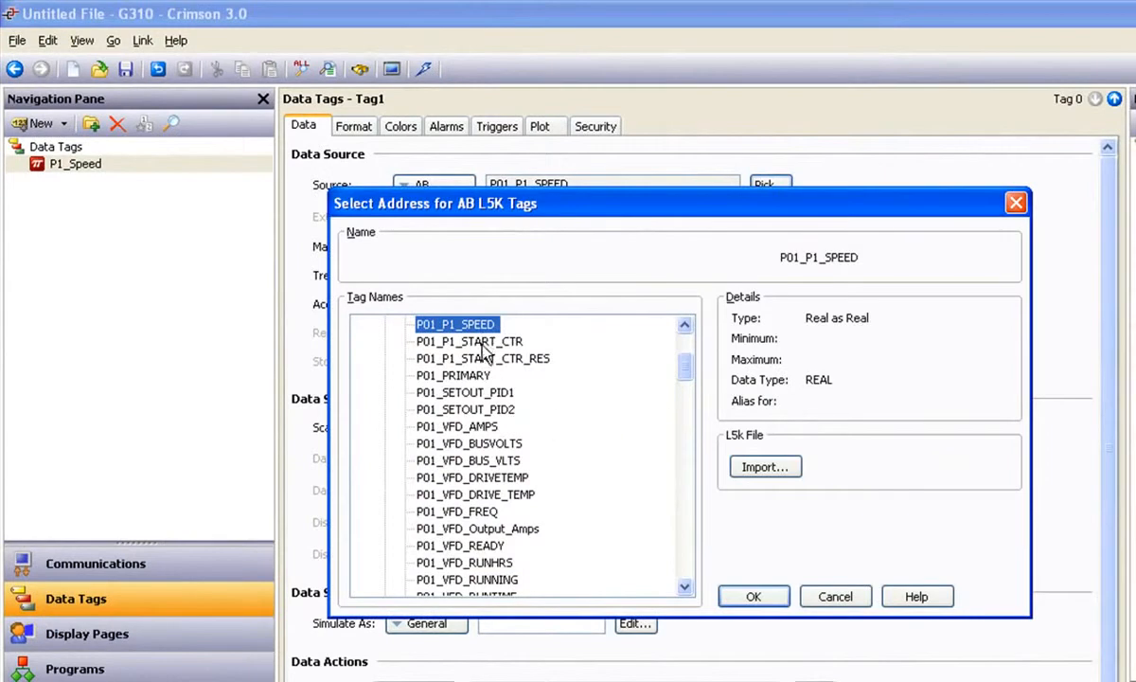
pyautogui.moveTo(483, 377)
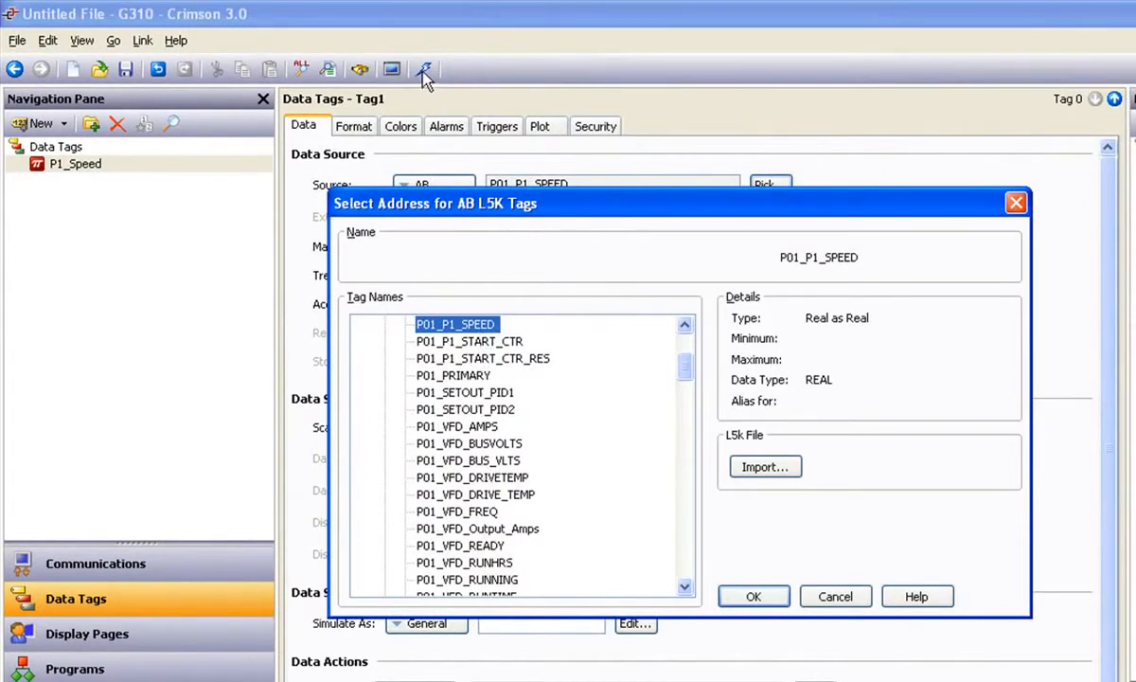
pyautogui.moveTo(156, 24)
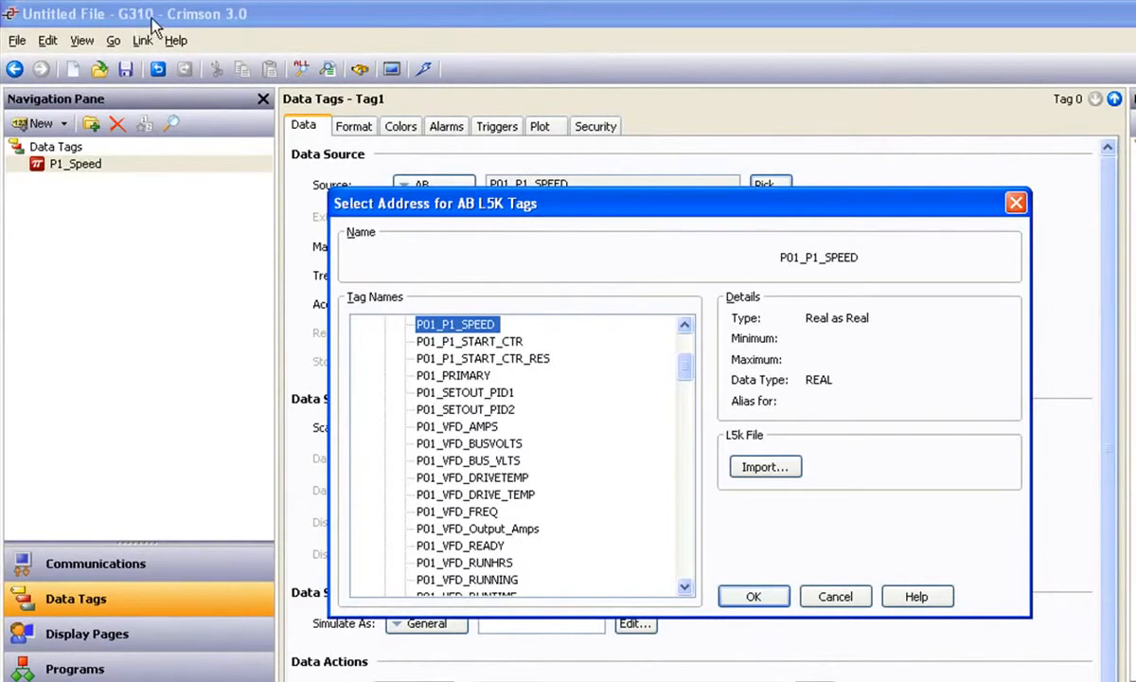
pyautogui.moveTo(476, 534)
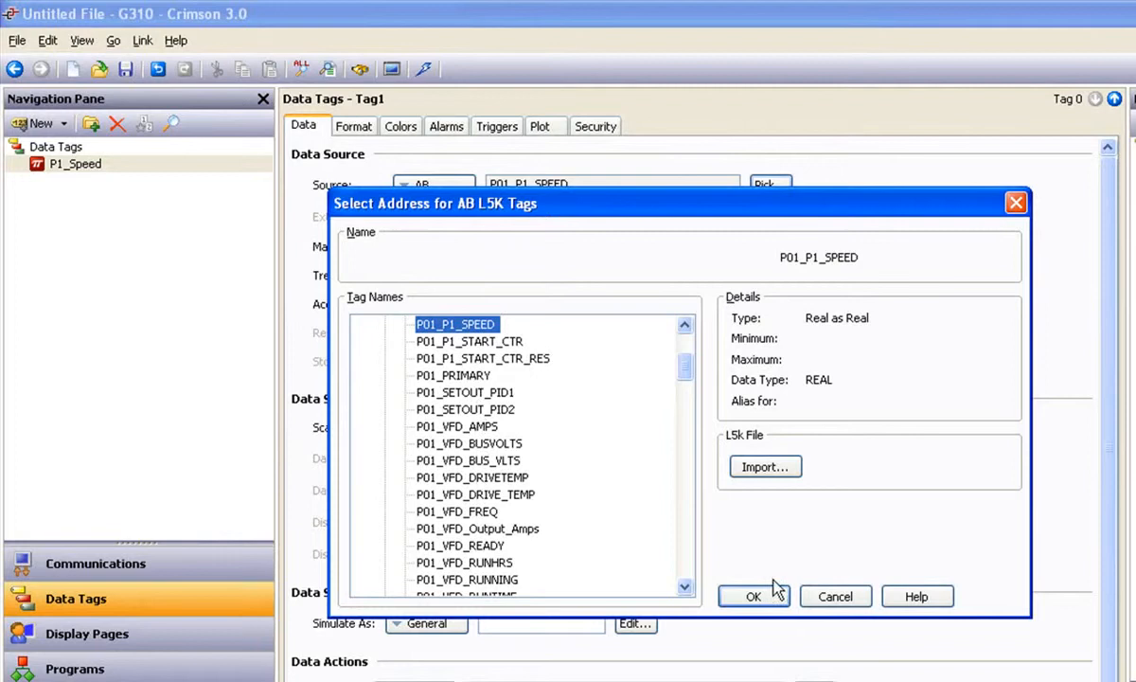
pyautogui.click(753, 596)
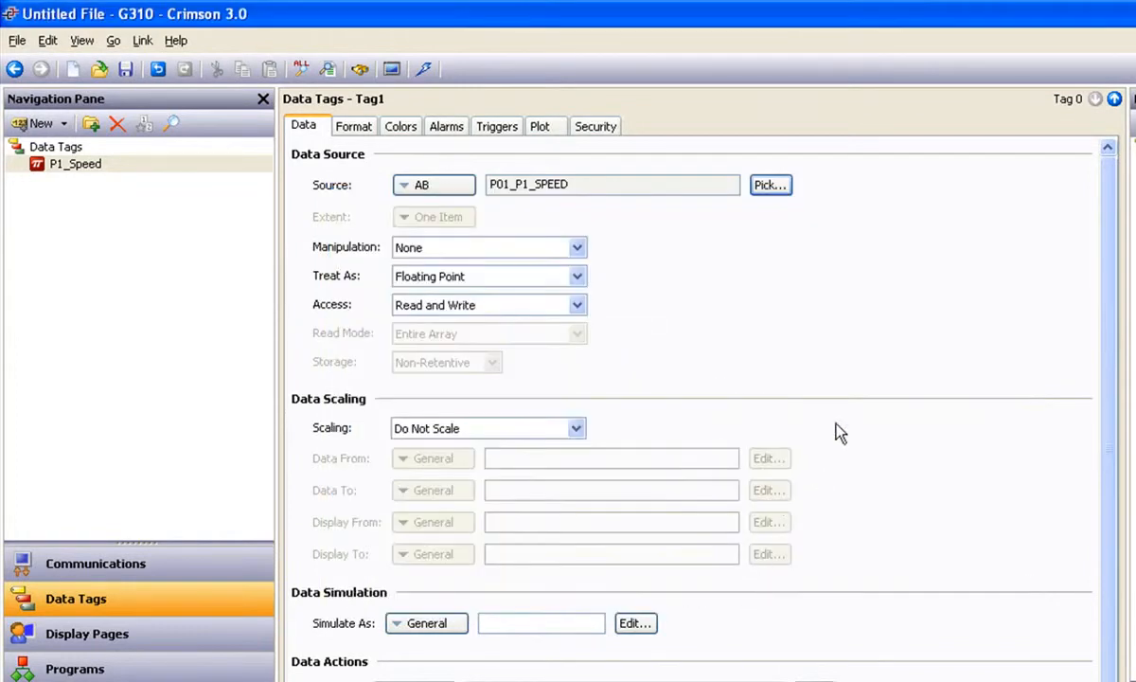